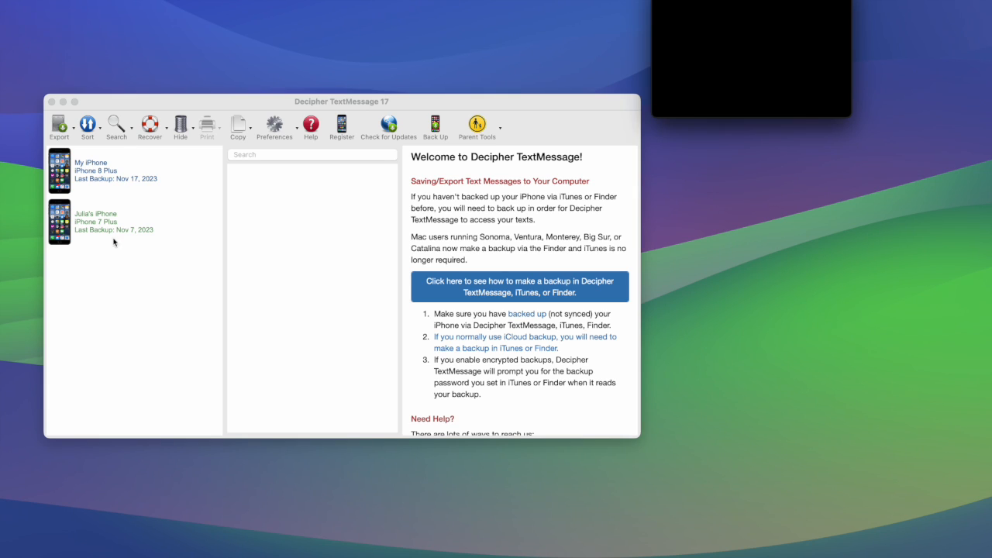
{"action": "left_click", "coordinate": [116, 171]}
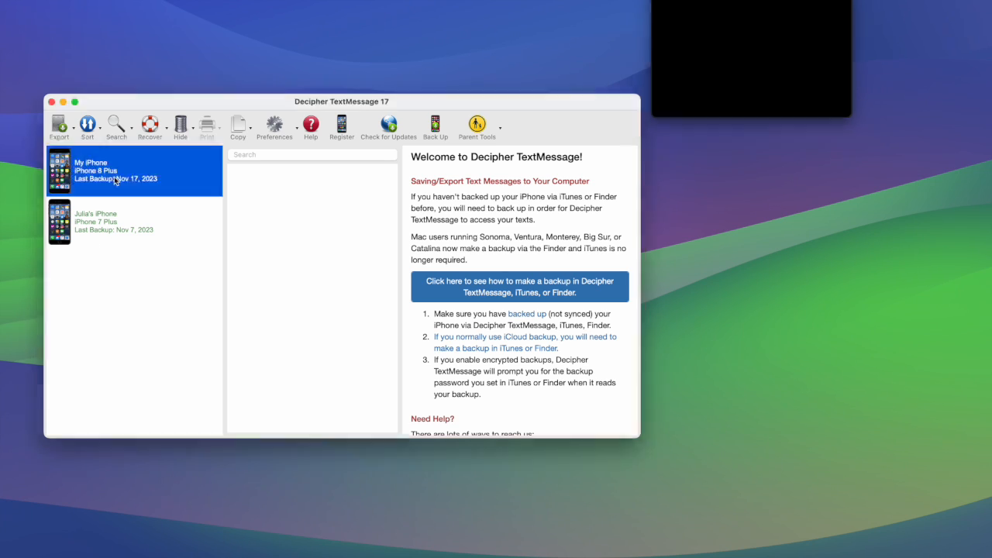
{"action": "left_click", "coordinate": [116, 170]}
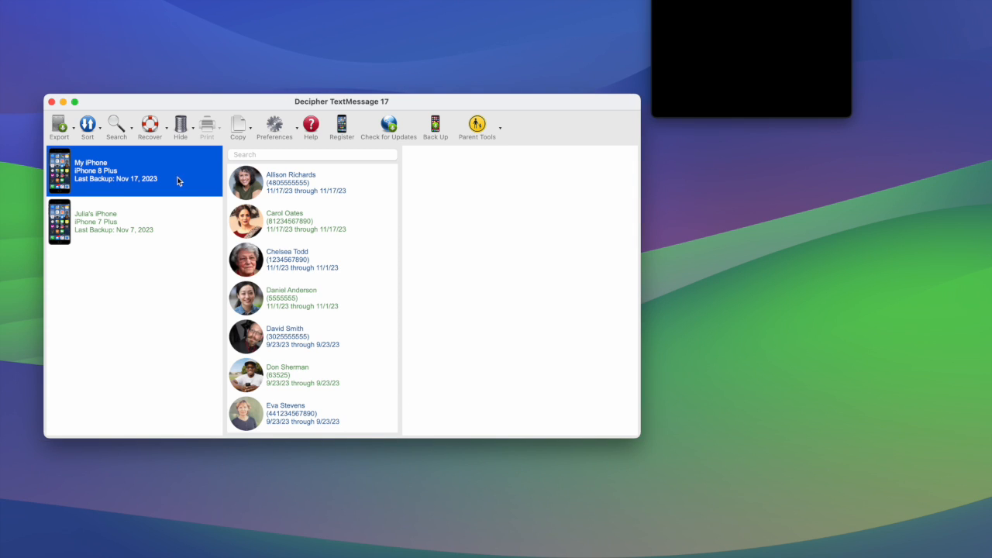
{"action": "left_click", "coordinate": [312, 183]}
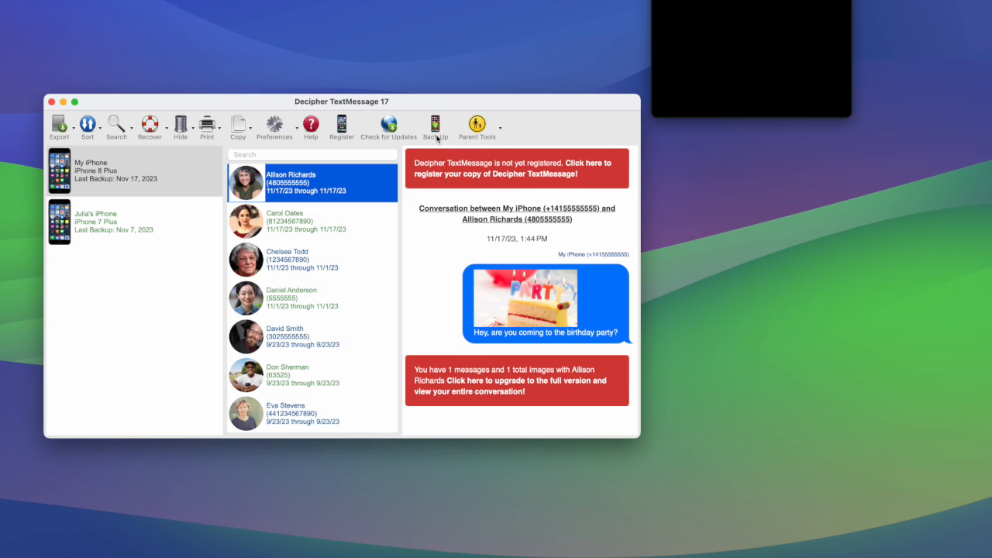
Bring up the Messages-Only Backup window with the iPhone connected over USB.
{"action": "left_click", "coordinate": [435, 124]}
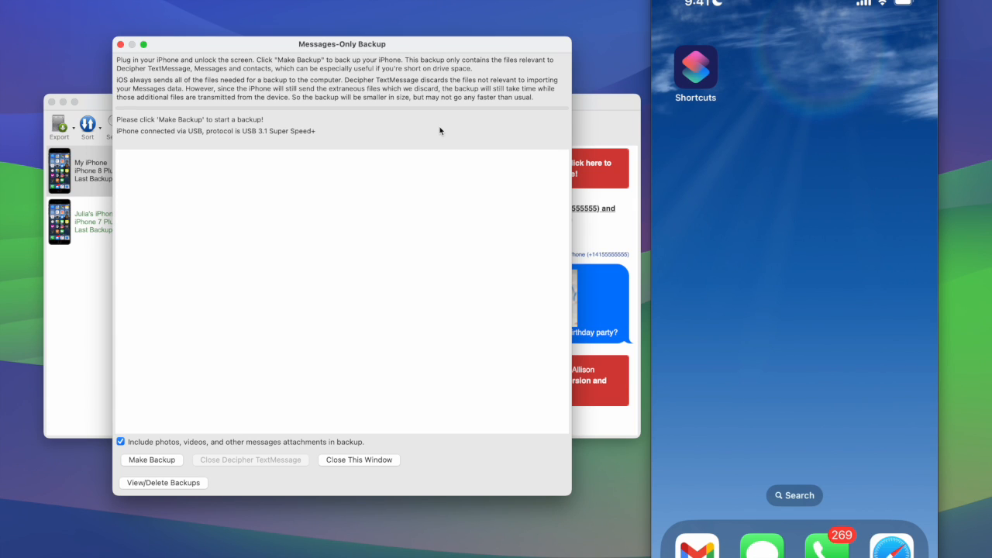
{"action": "mouse_move", "coordinate": [123, 141]}
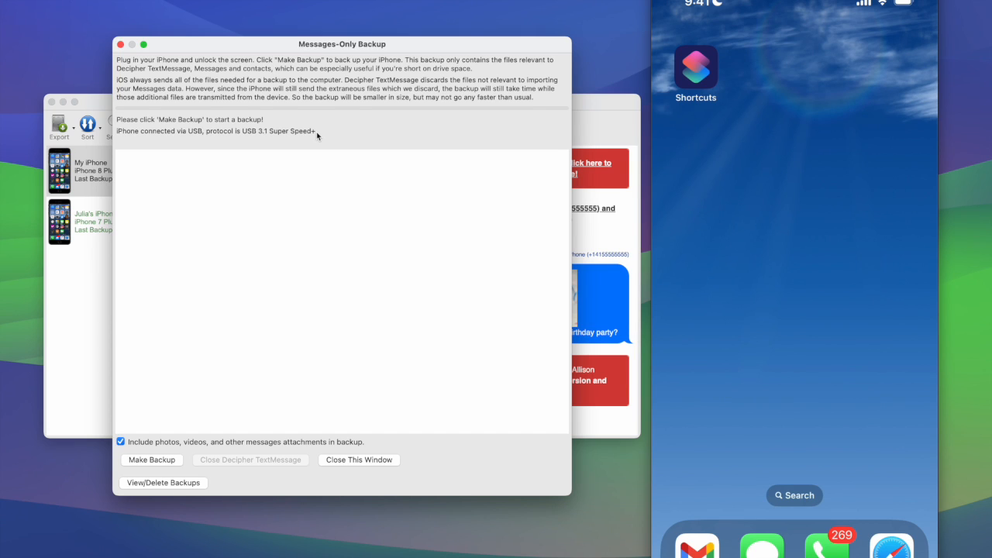
{"action": "mouse_move", "coordinate": [282, 138]}
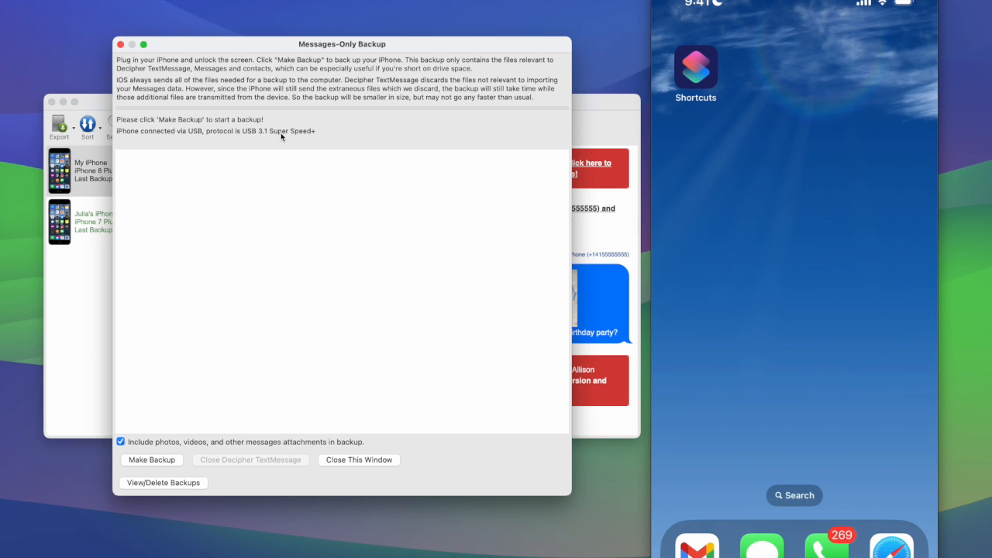
{"action": "mouse_move", "coordinate": [293, 137]}
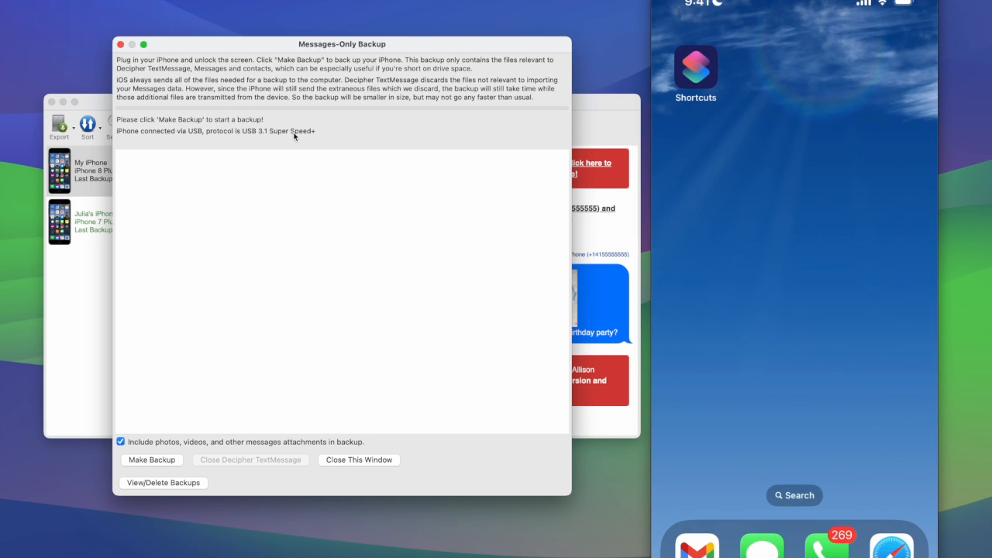
{"action": "mouse_move", "coordinate": [279, 424]}
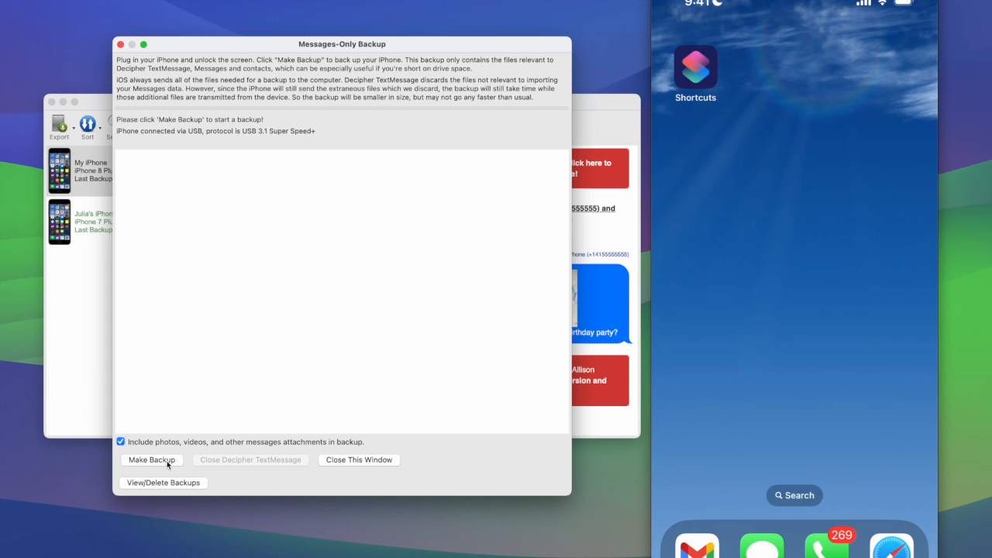
Start the messages-only backup so the log reports sending previous-backup information.
{"action": "left_click", "coordinate": [152, 459]}
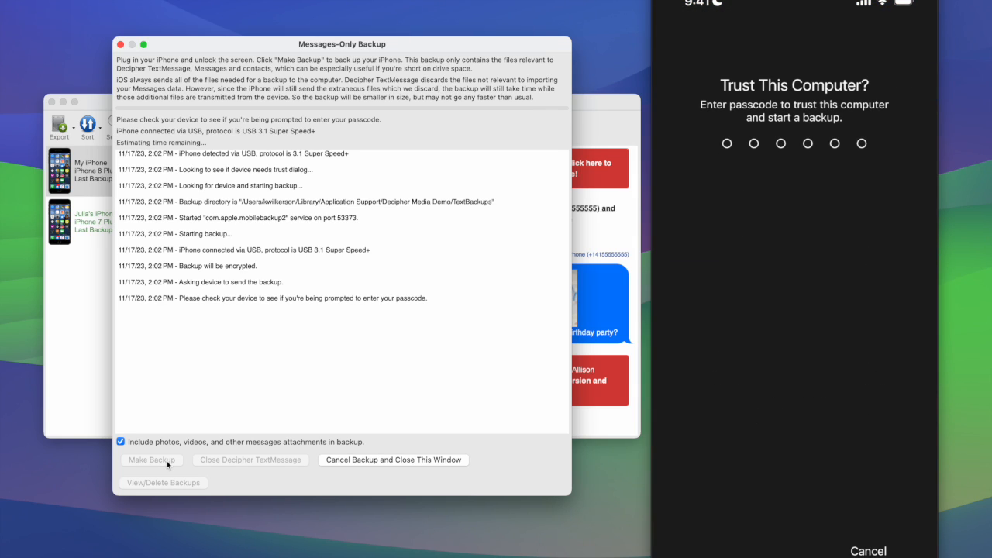
{"action": "mouse_move", "coordinate": [458, 225]}
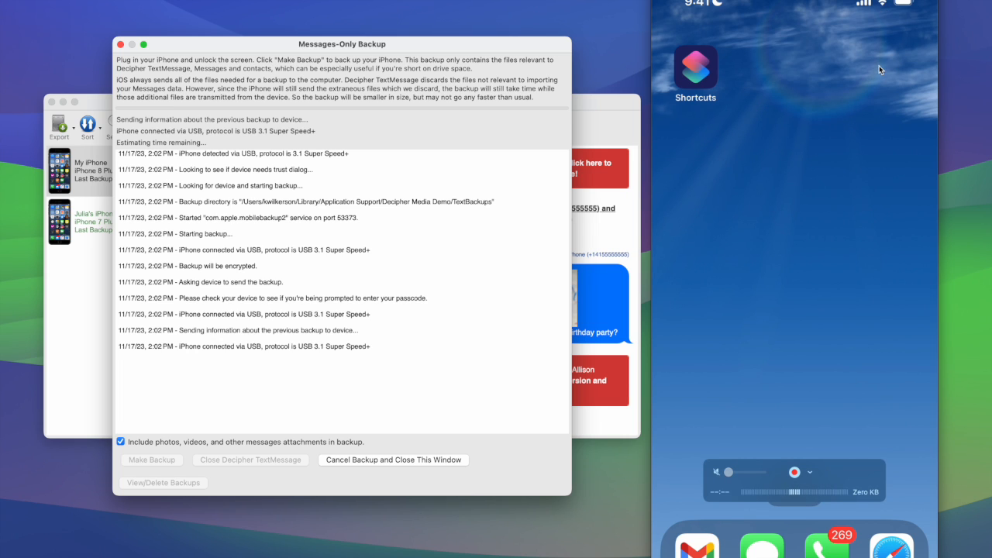
{"action": "mouse_move", "coordinate": [891, 9]}
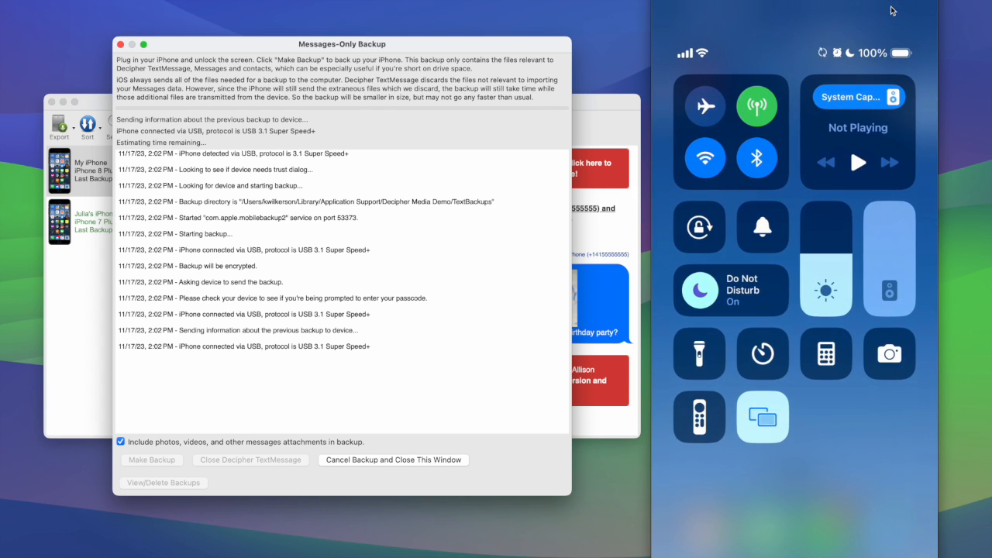
{"action": "left_click", "coordinate": [823, 52]}
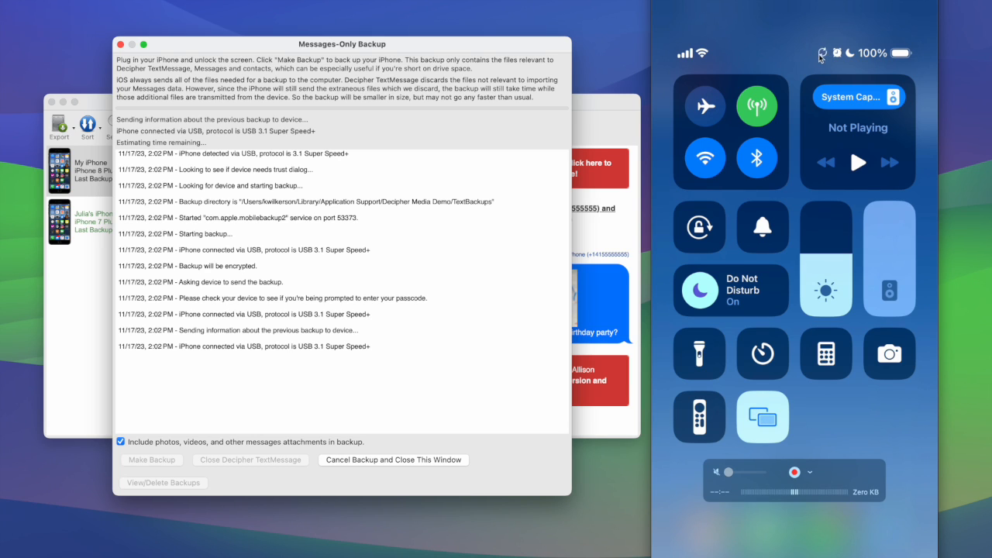
{"action": "mouse_move", "coordinate": [808, 80]}
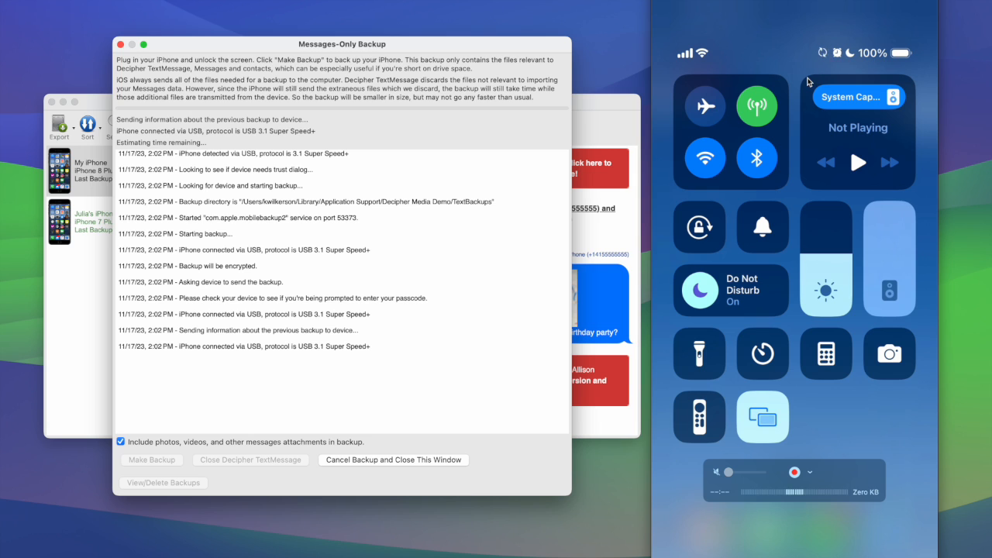
{"action": "mouse_move", "coordinate": [778, 46]}
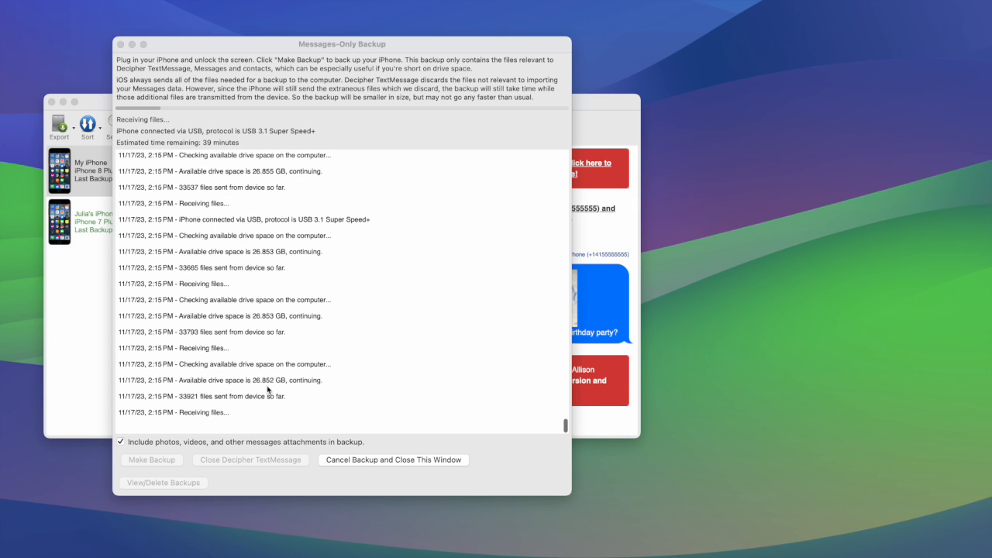
{"action": "mouse_move", "coordinate": [197, 405]}
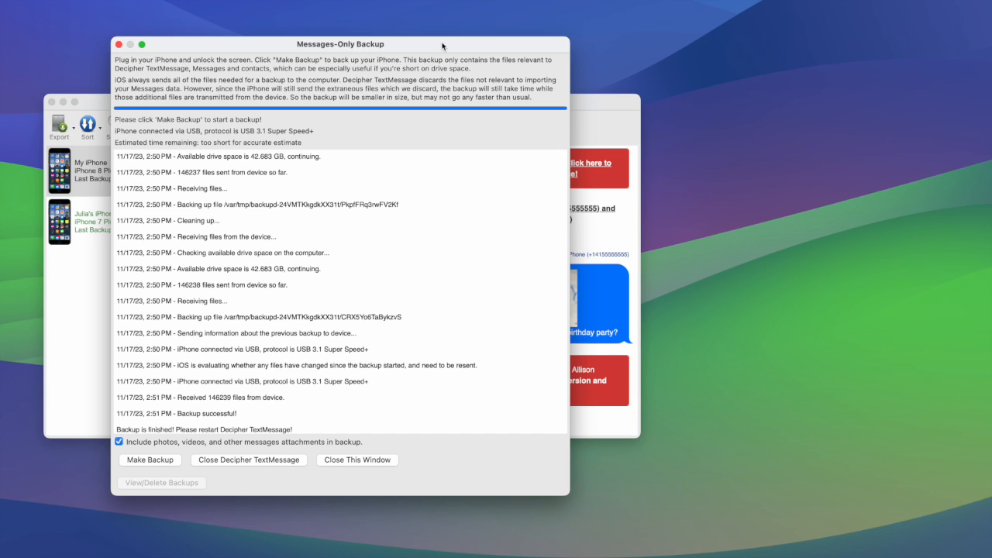
{"action": "mouse_move", "coordinate": [406, 101]}
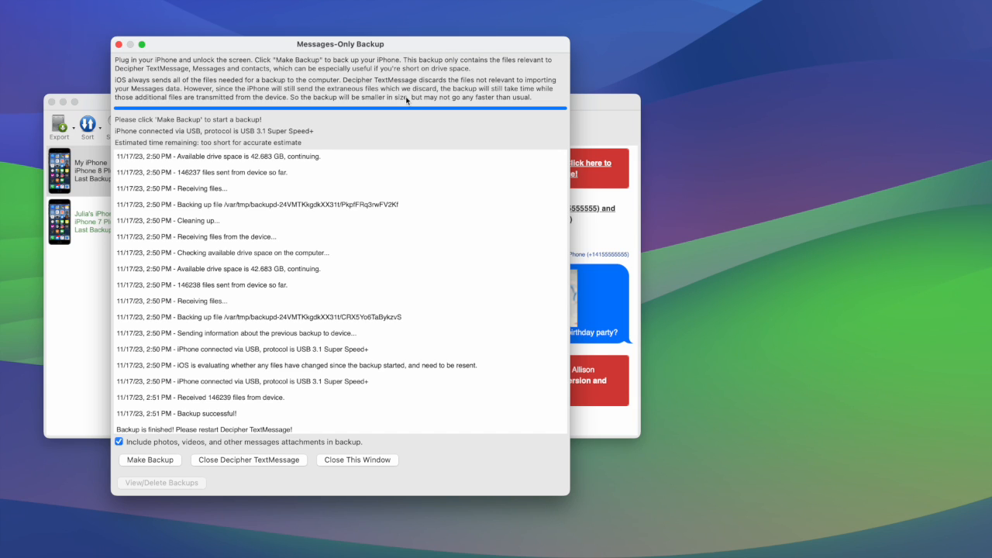
{"action": "mouse_move", "coordinate": [275, 471]}
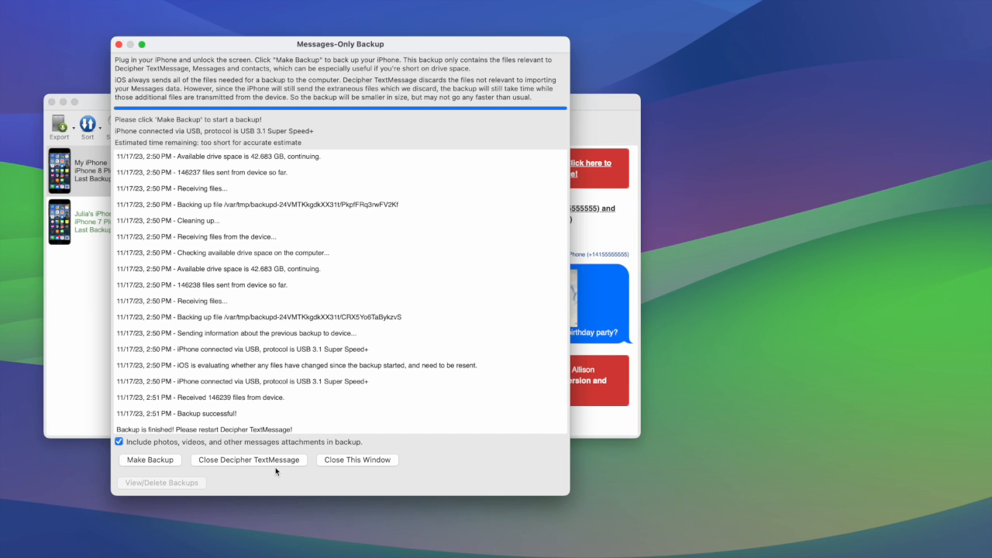
{"action": "mouse_move", "coordinate": [270, 465]}
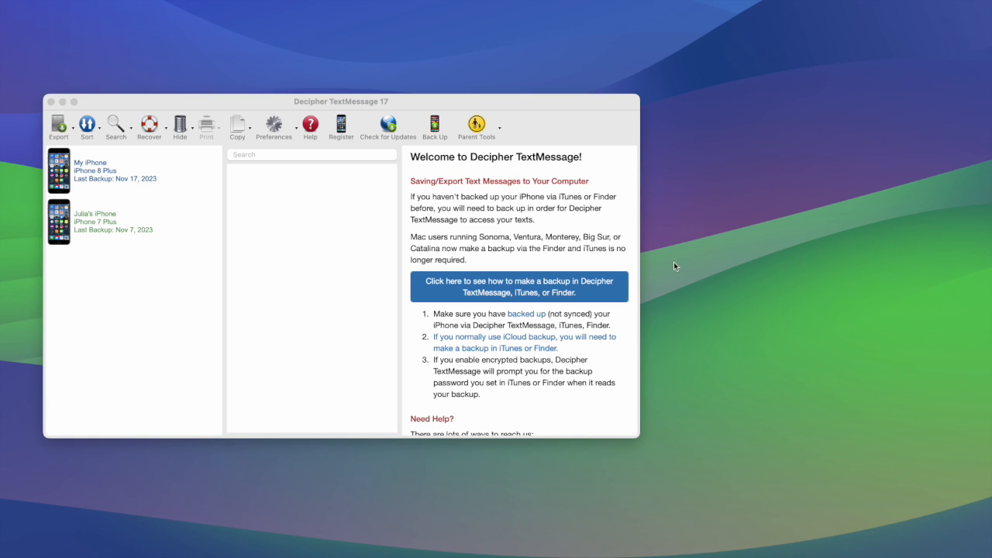
{"action": "mouse_move", "coordinate": [481, 86]}
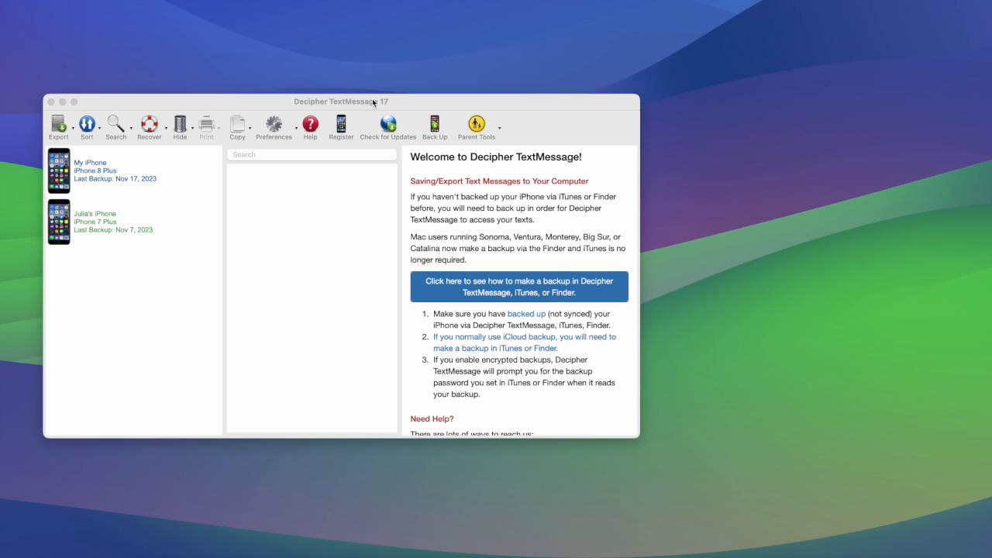
{"action": "left_click", "coordinate": [273, 124]}
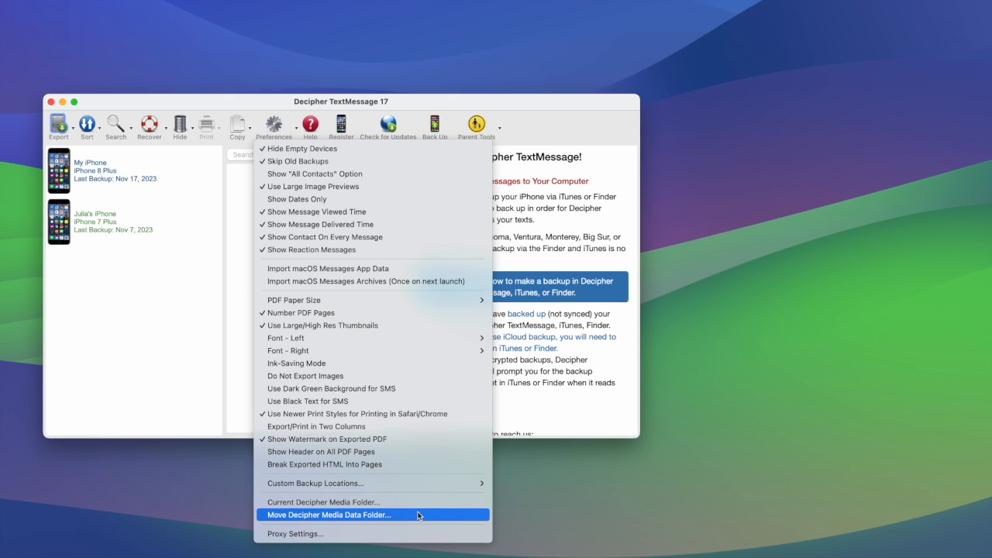
{"action": "left_click", "coordinate": [329, 515]}
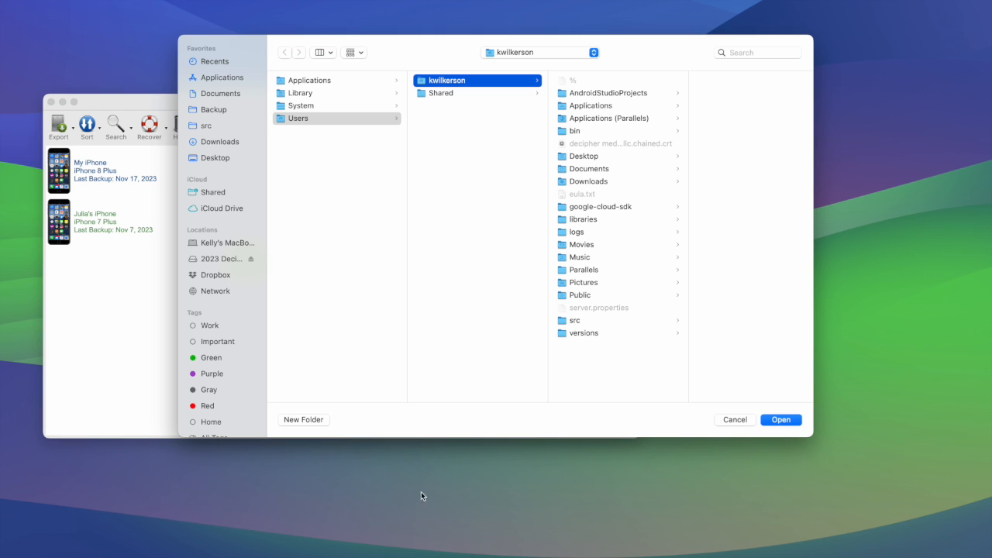
{"action": "mouse_move", "coordinate": [423, 382]}
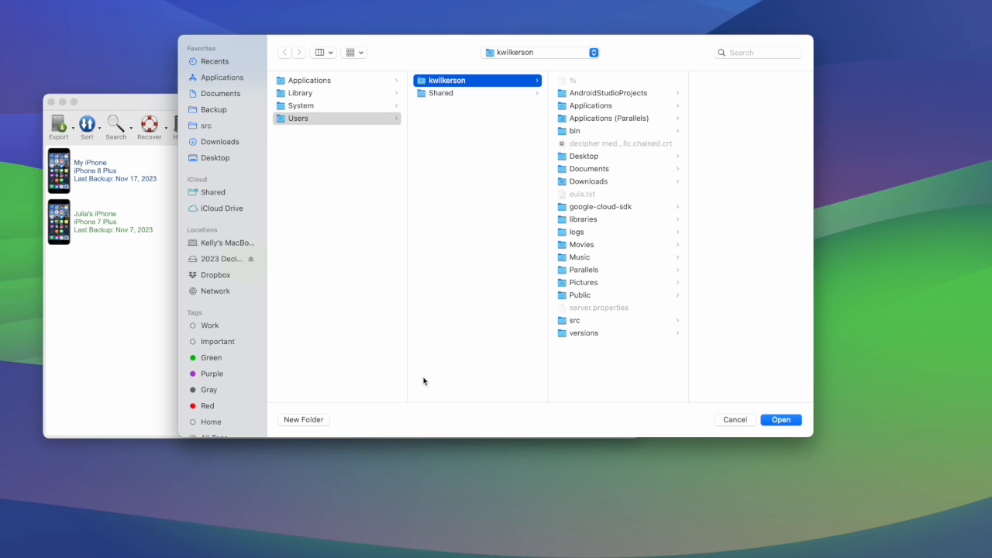
{"action": "mouse_move", "coordinate": [214, 262]}
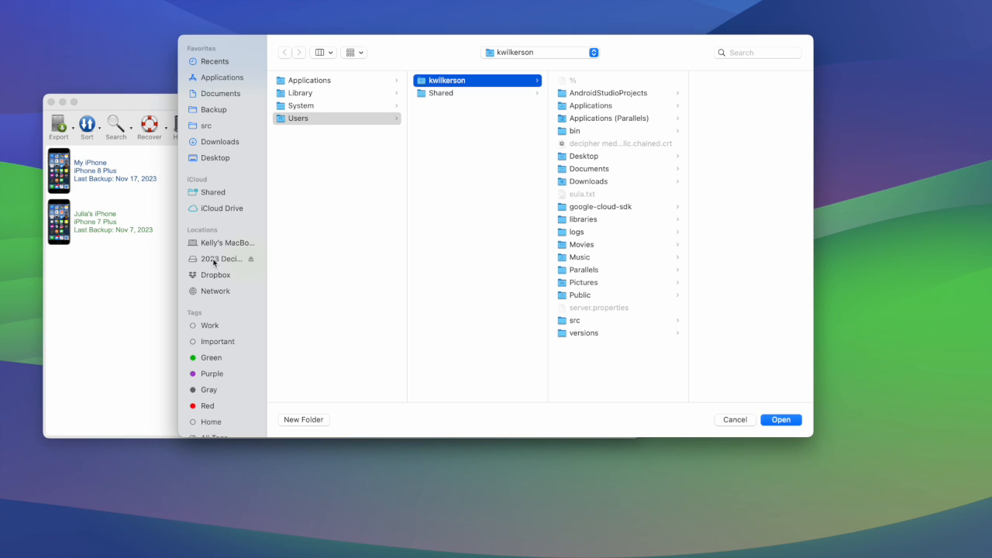
{"action": "left_click", "coordinate": [223, 257]}
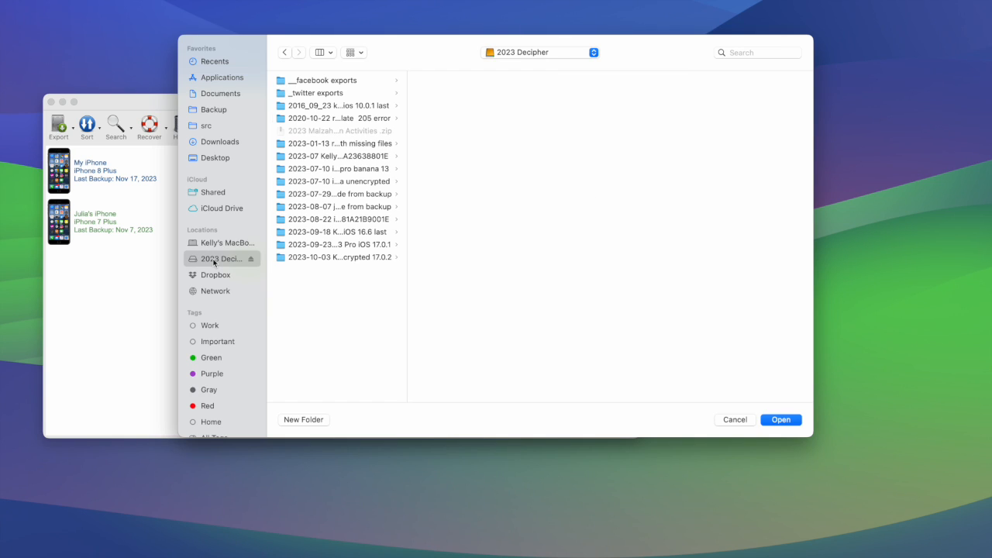
{"action": "left_click", "coordinate": [733, 418]}
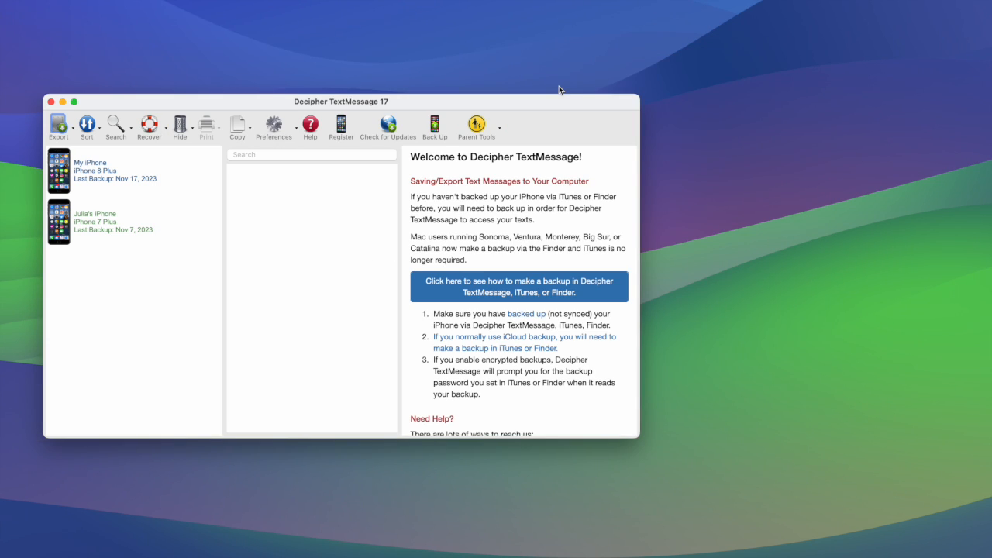